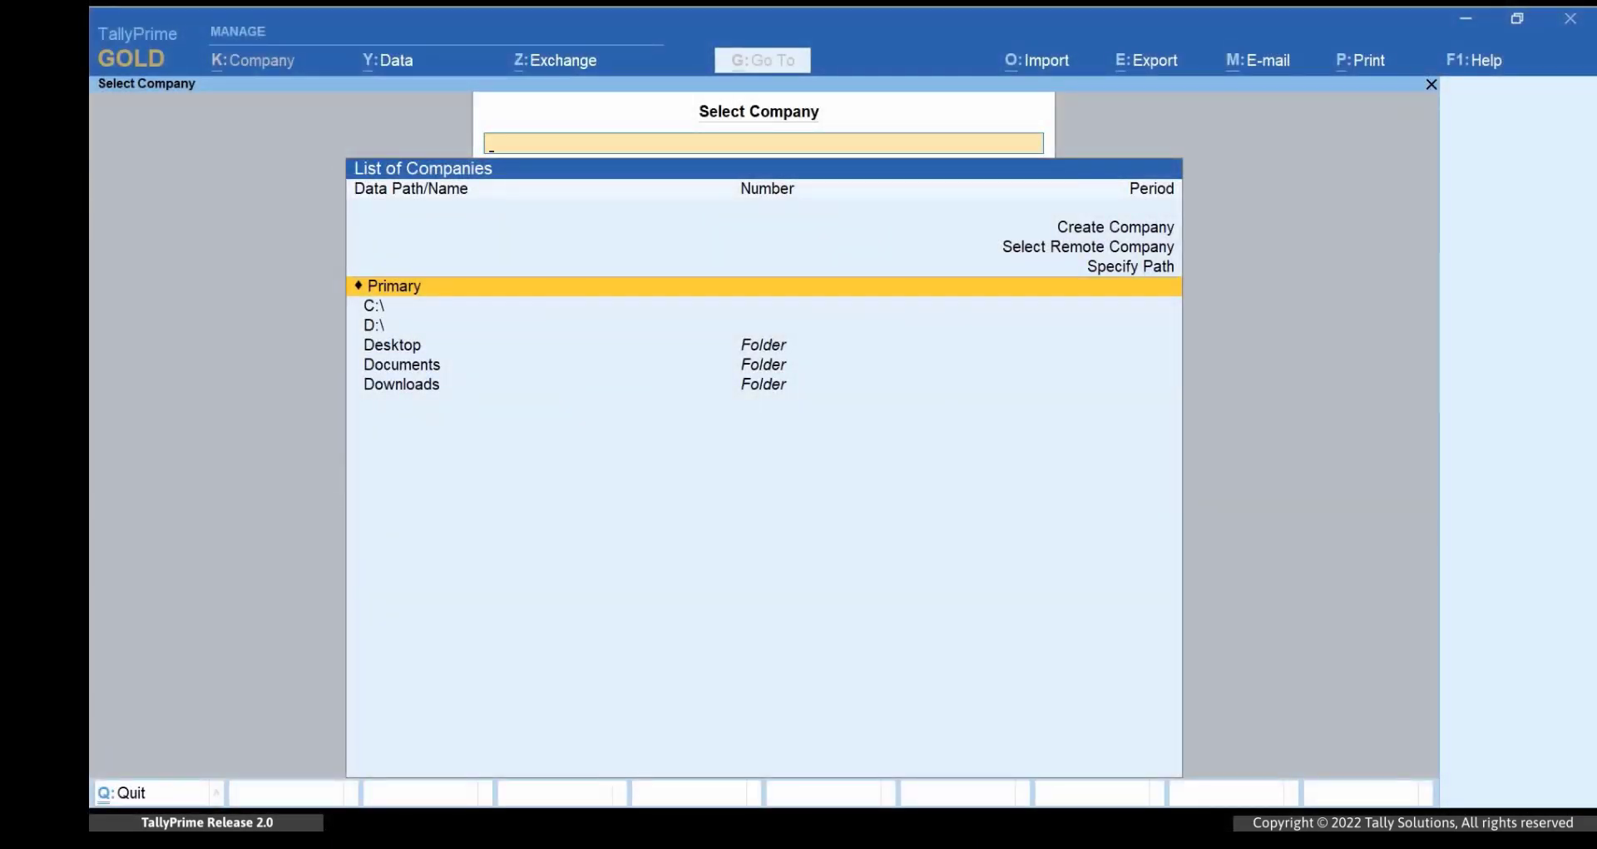
mouse_move(1483, 60)
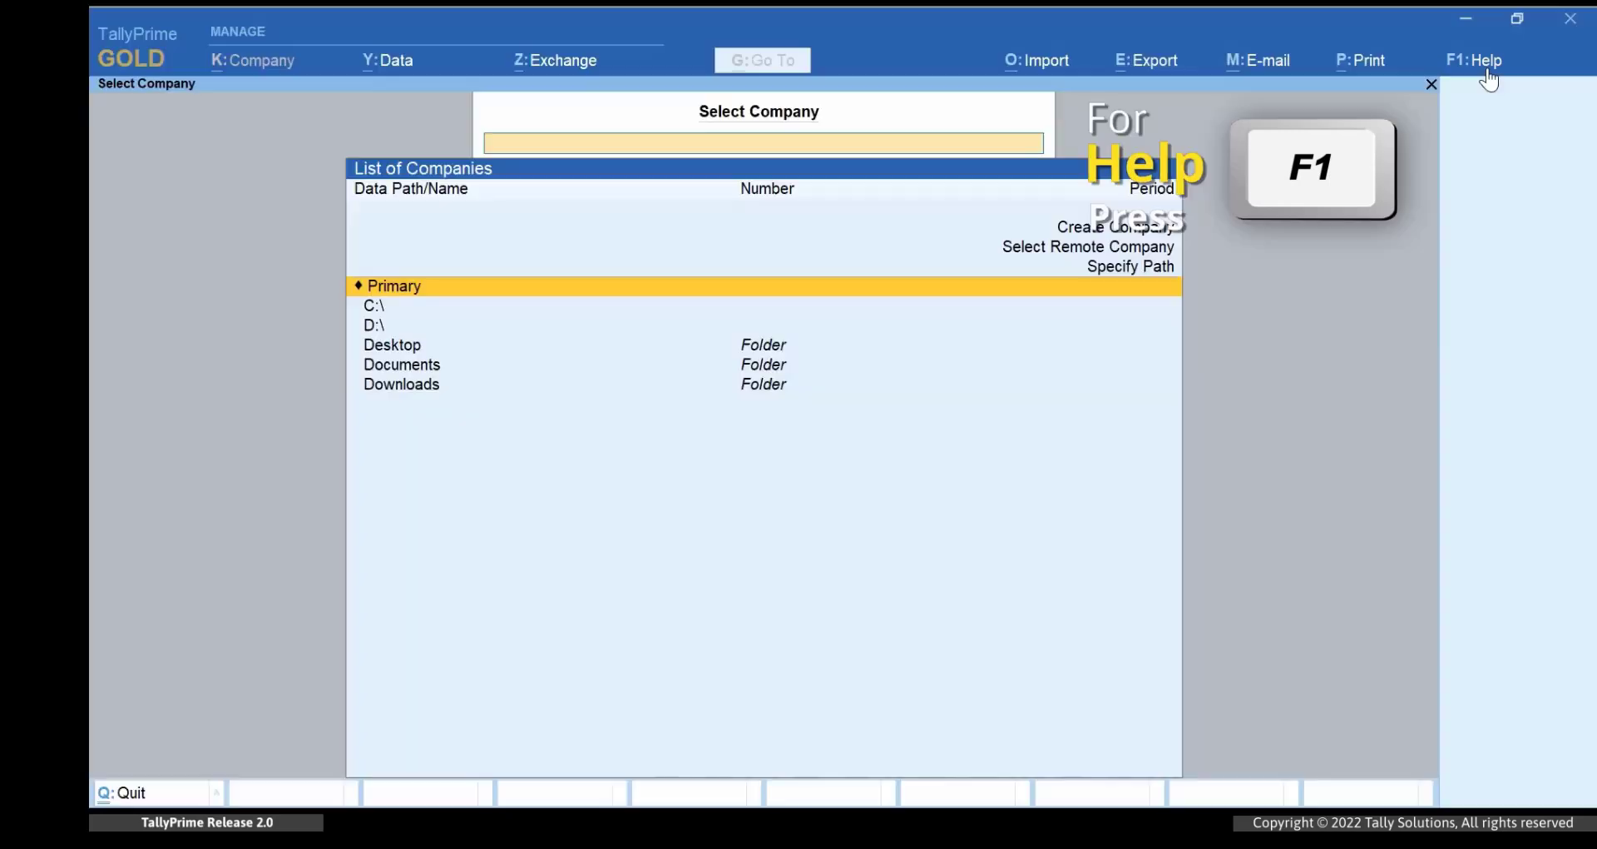
- Reach the Repair option from Help > Troubleshooting, listing companies in C:\Data
click(1473, 60)
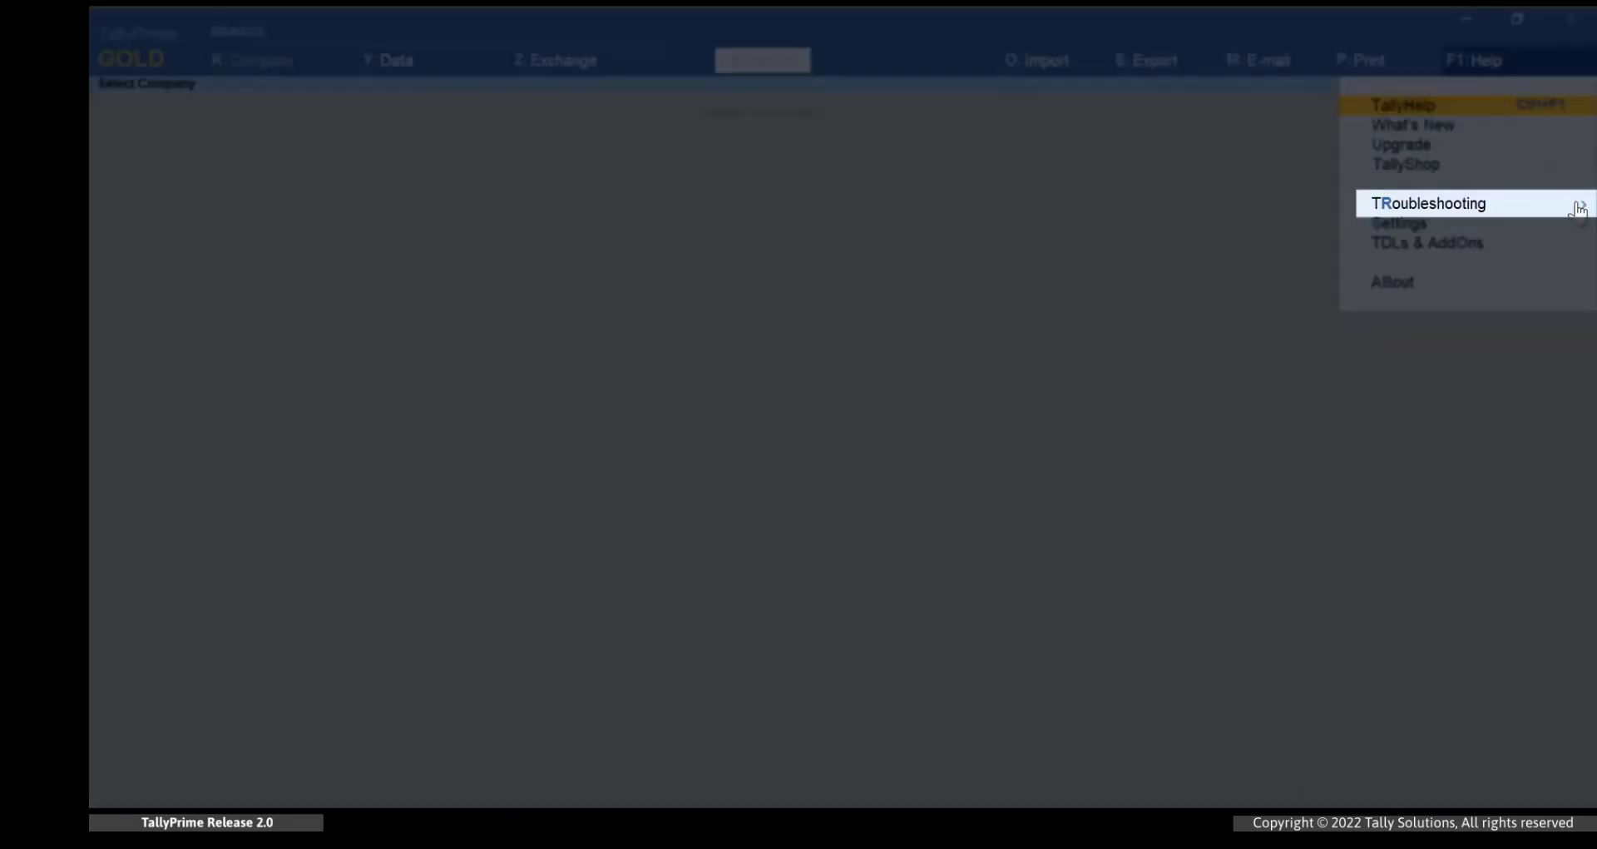
click(1429, 203)
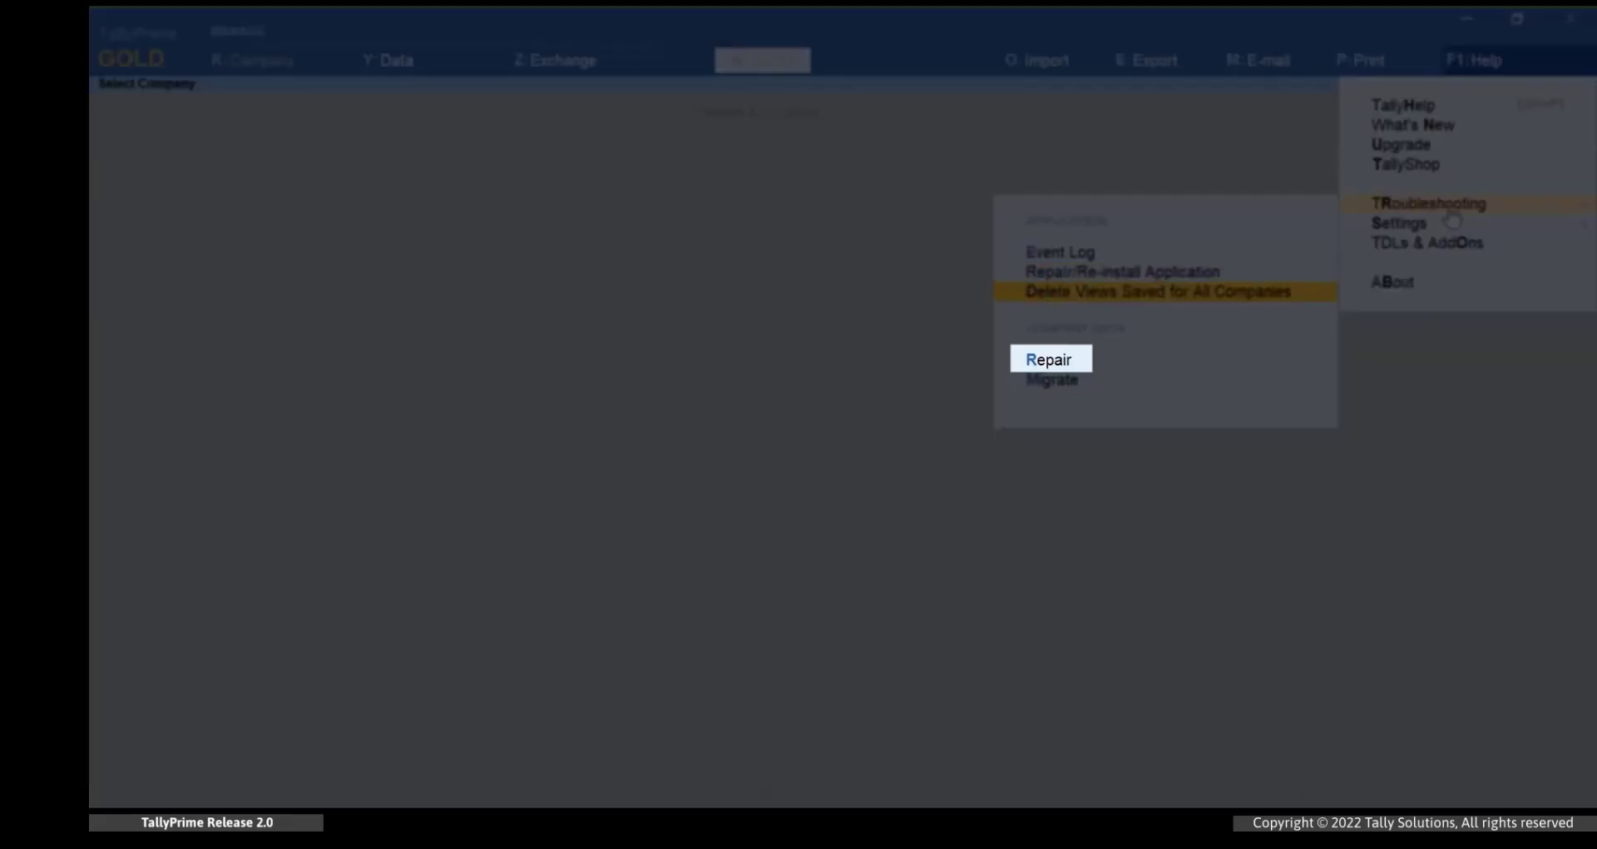
click(1050, 359)
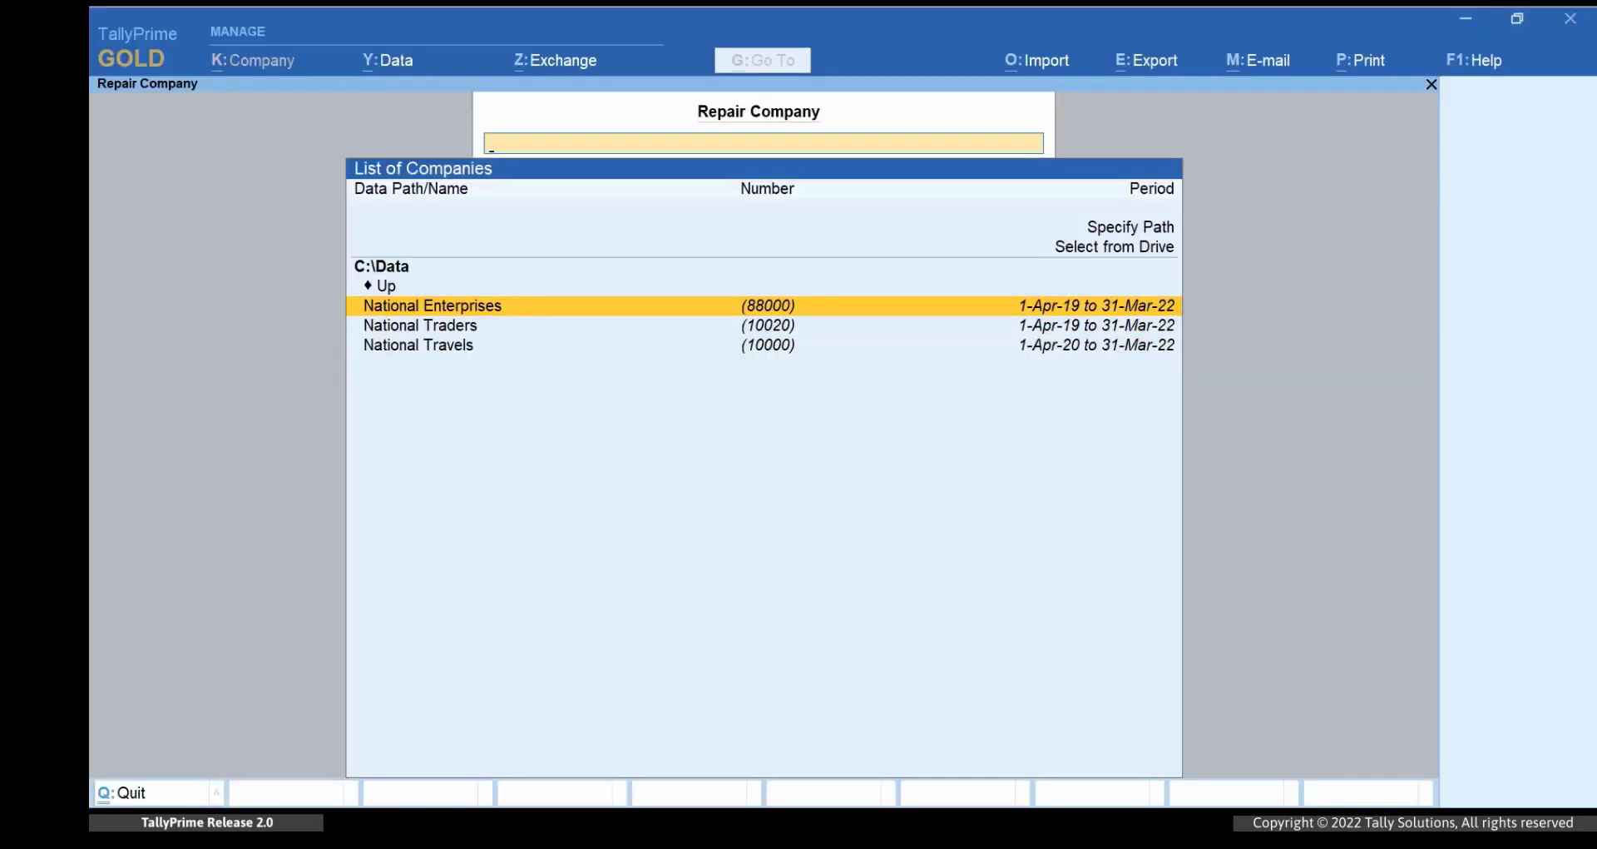
- Choose National Enterprises from the C:\Data list for repair with backup to D:\Backup
click(433, 304)
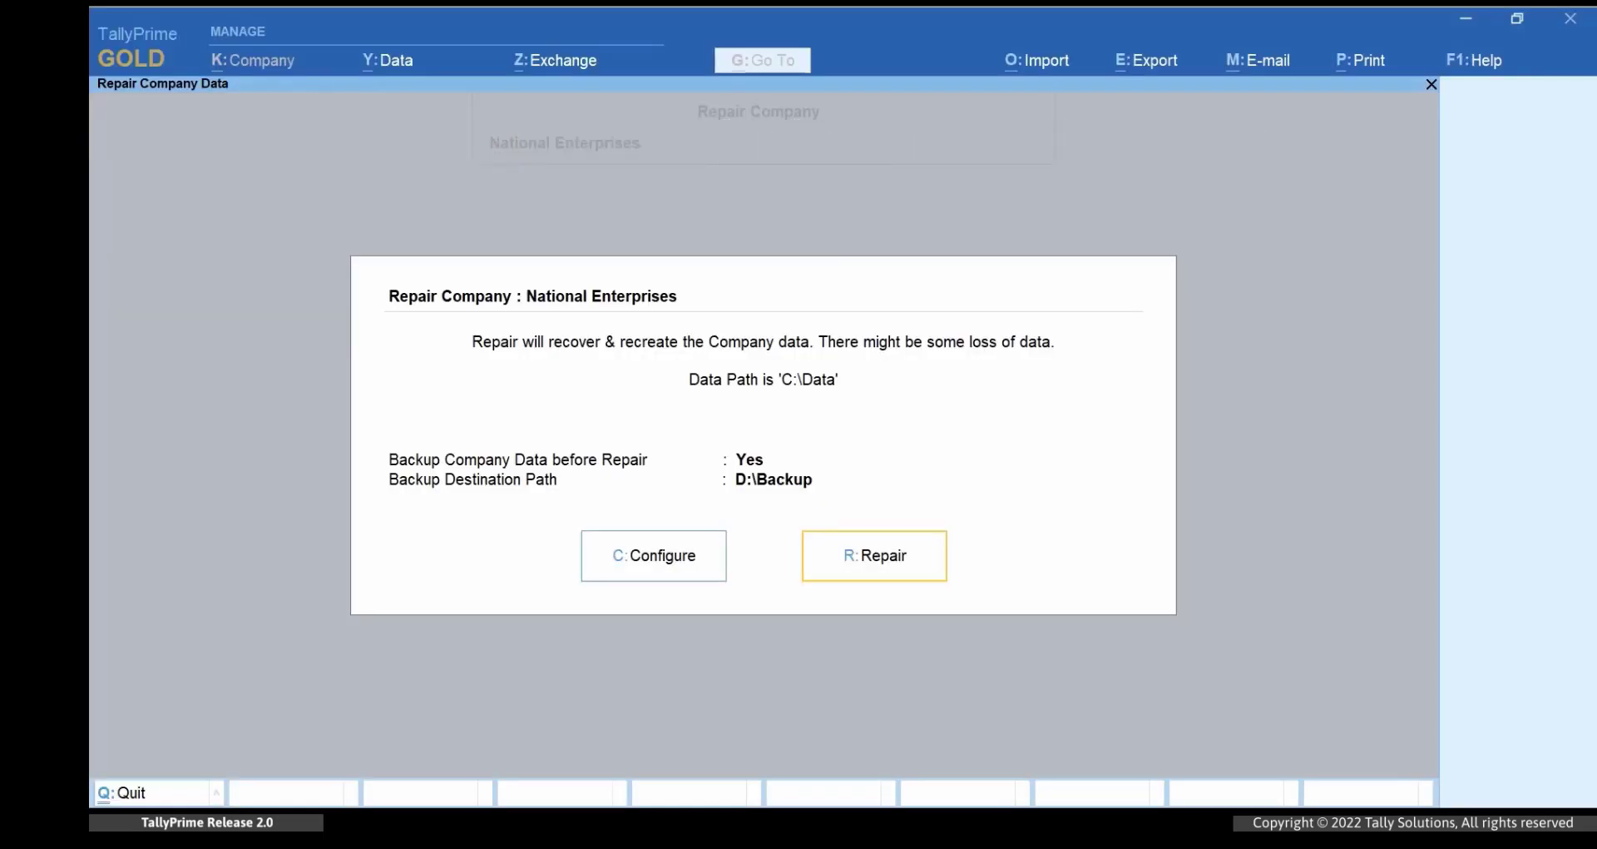
click(873, 556)
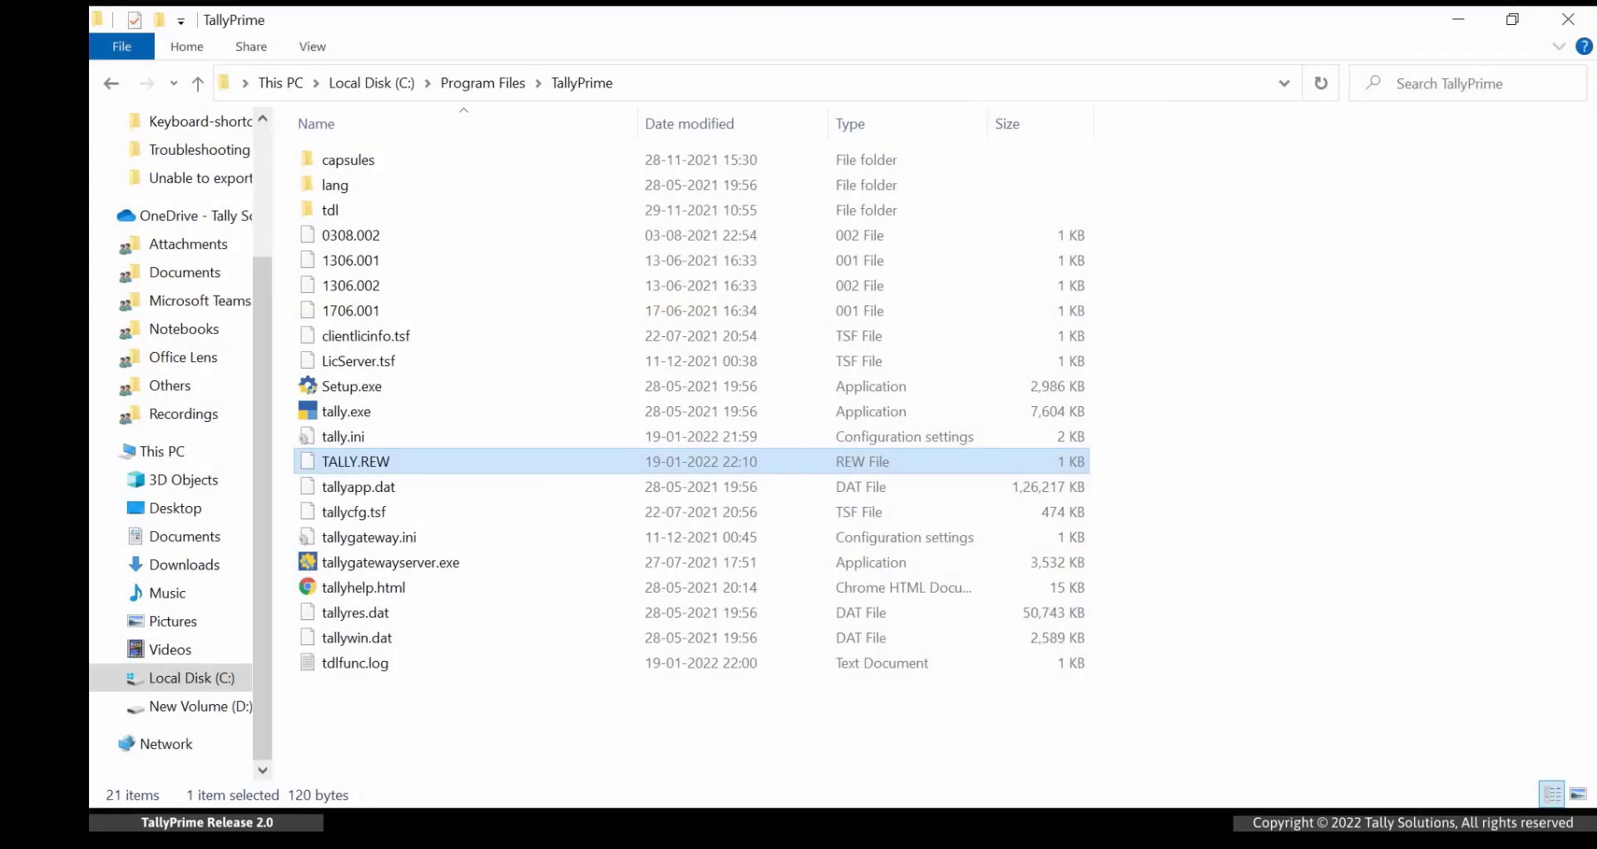
- View TALLY.REW's unrecovered entries in Notepad via Open with > More apps
right_click(352, 461)
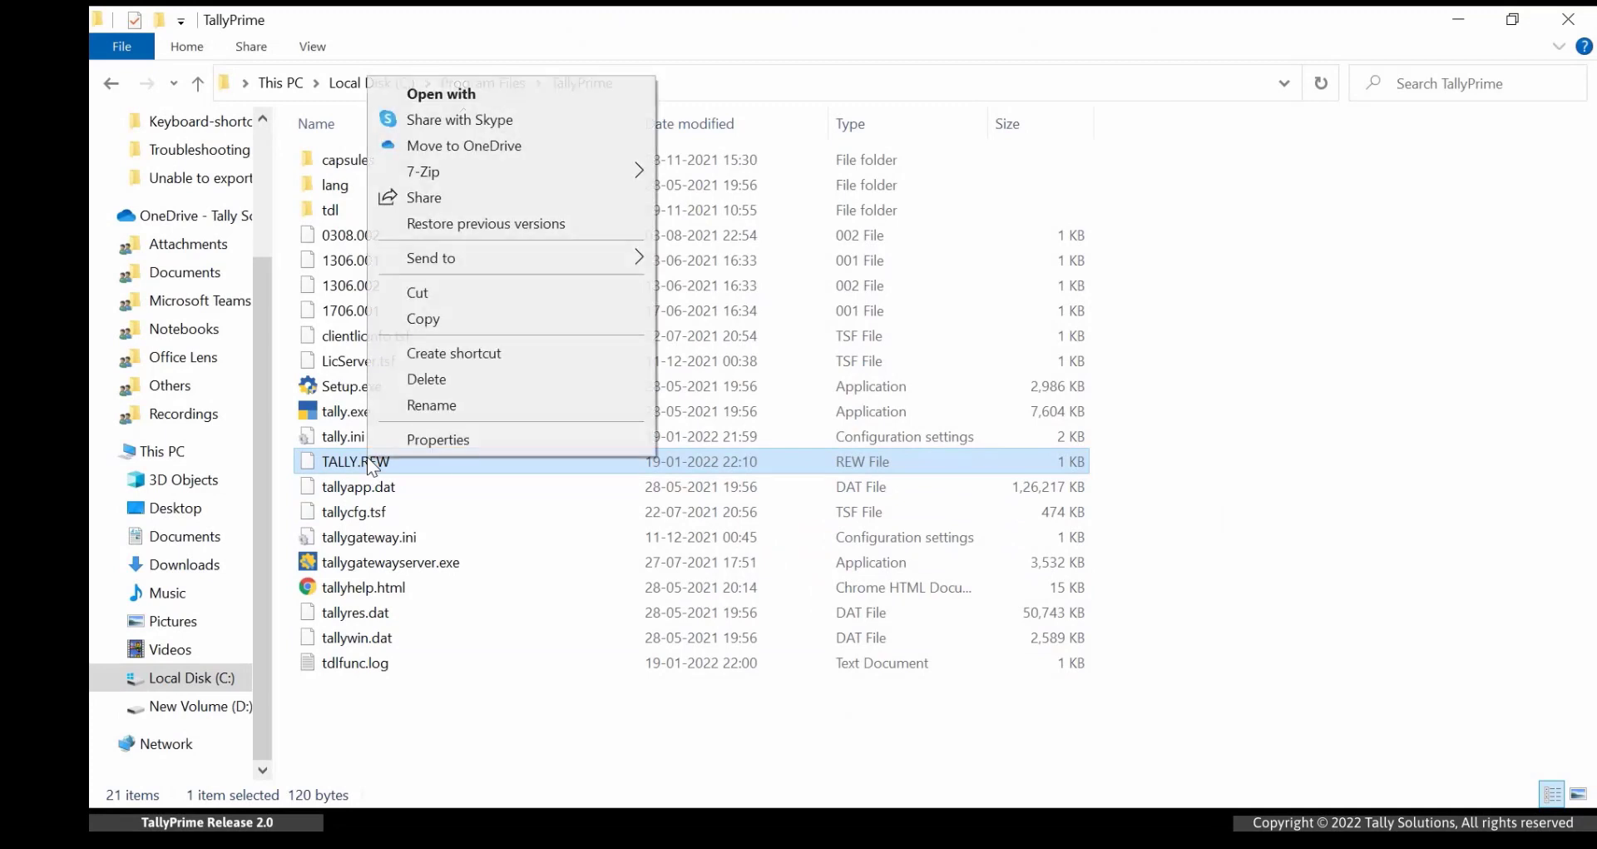
click(441, 94)
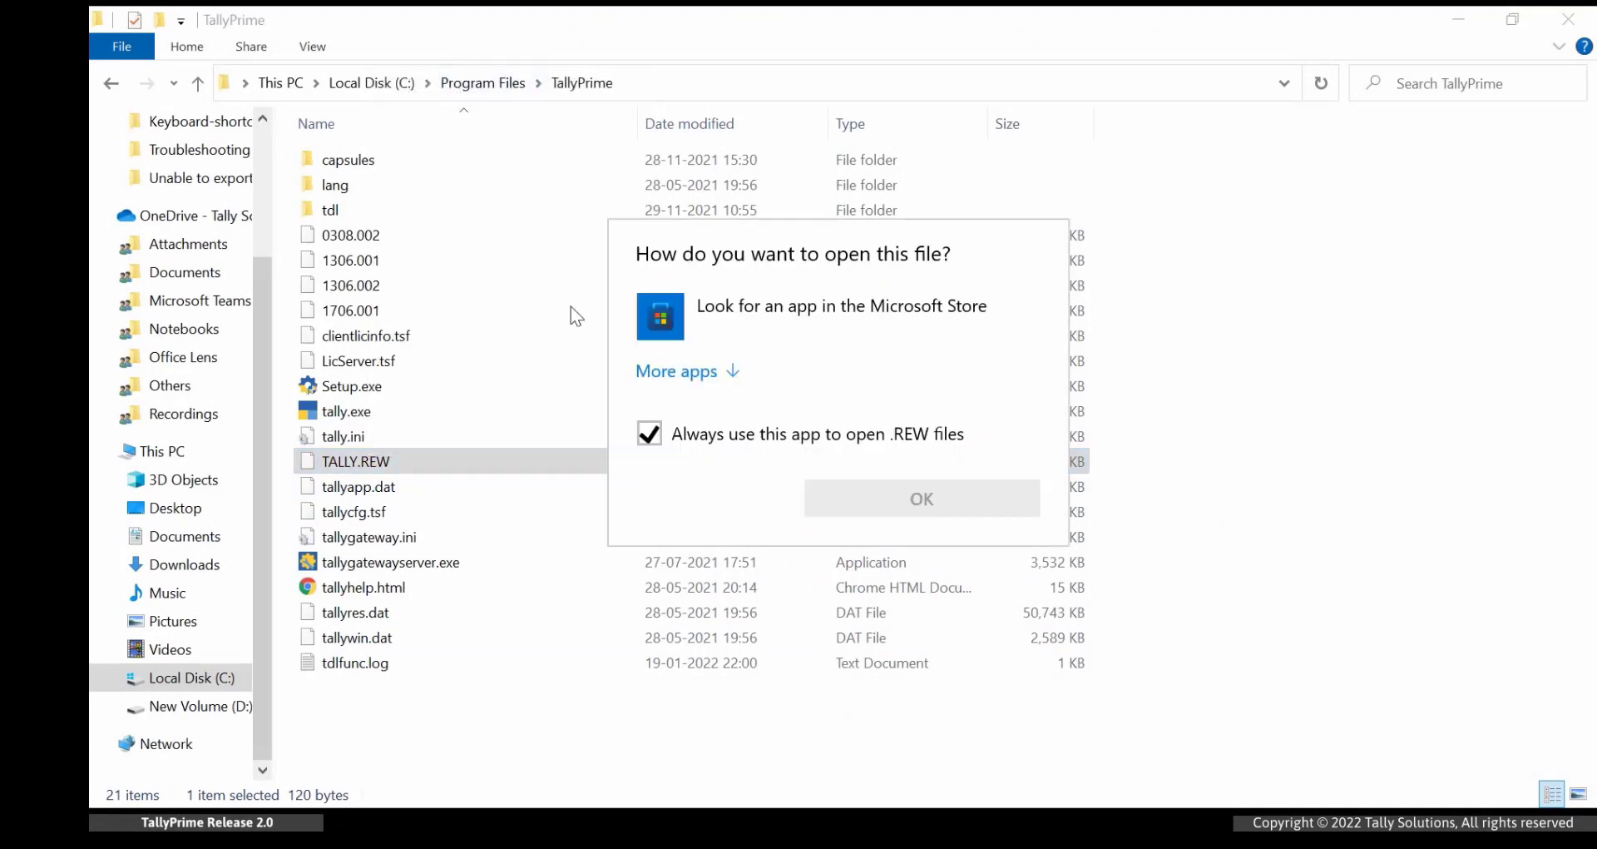
click(677, 371)
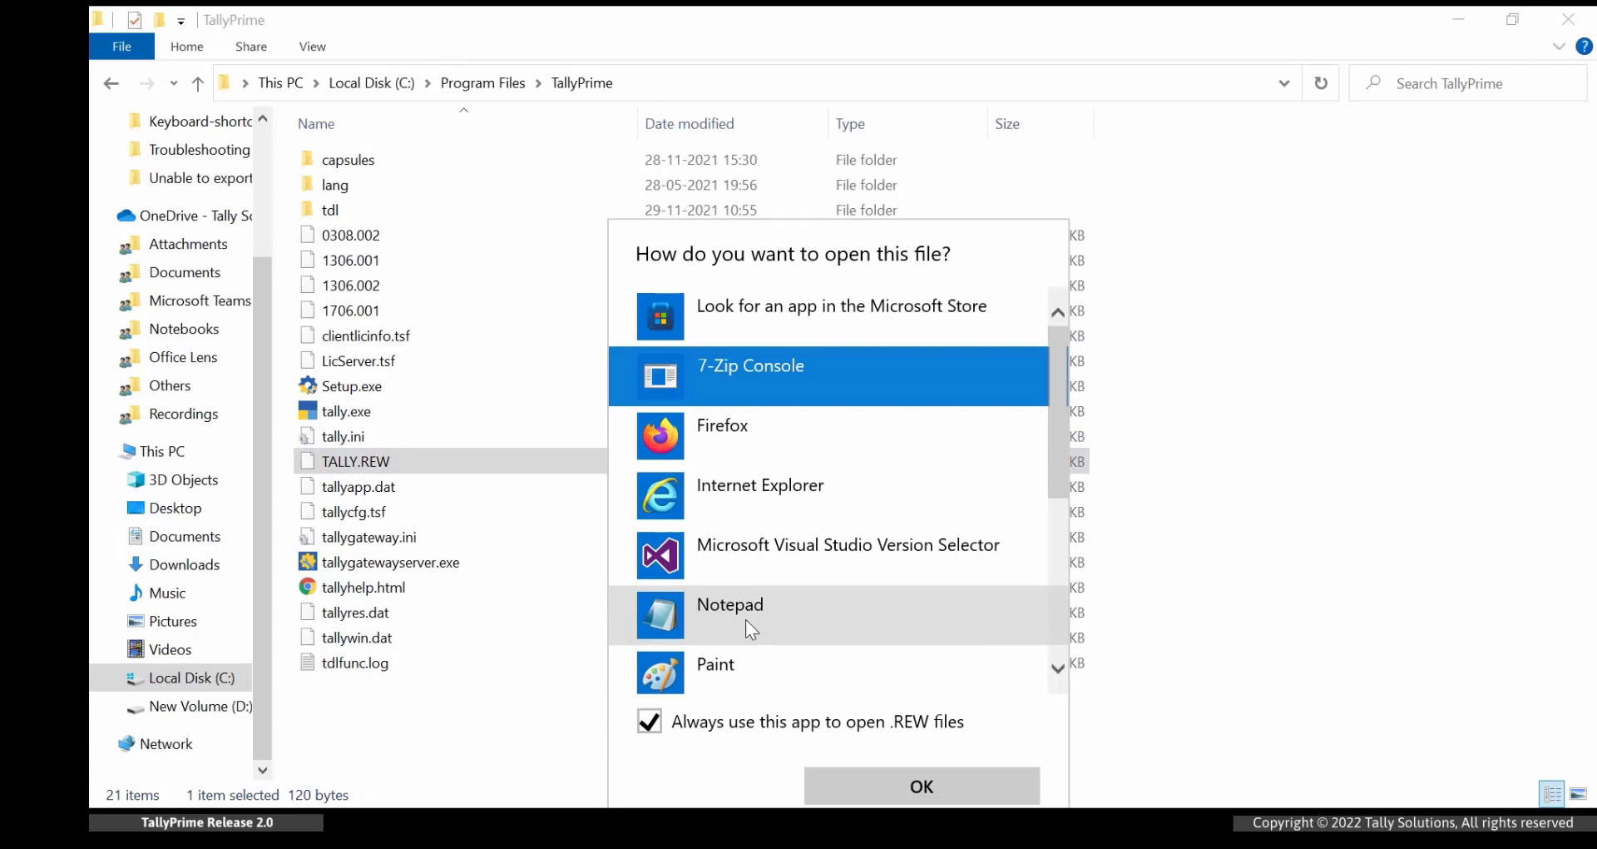
click(920, 786)
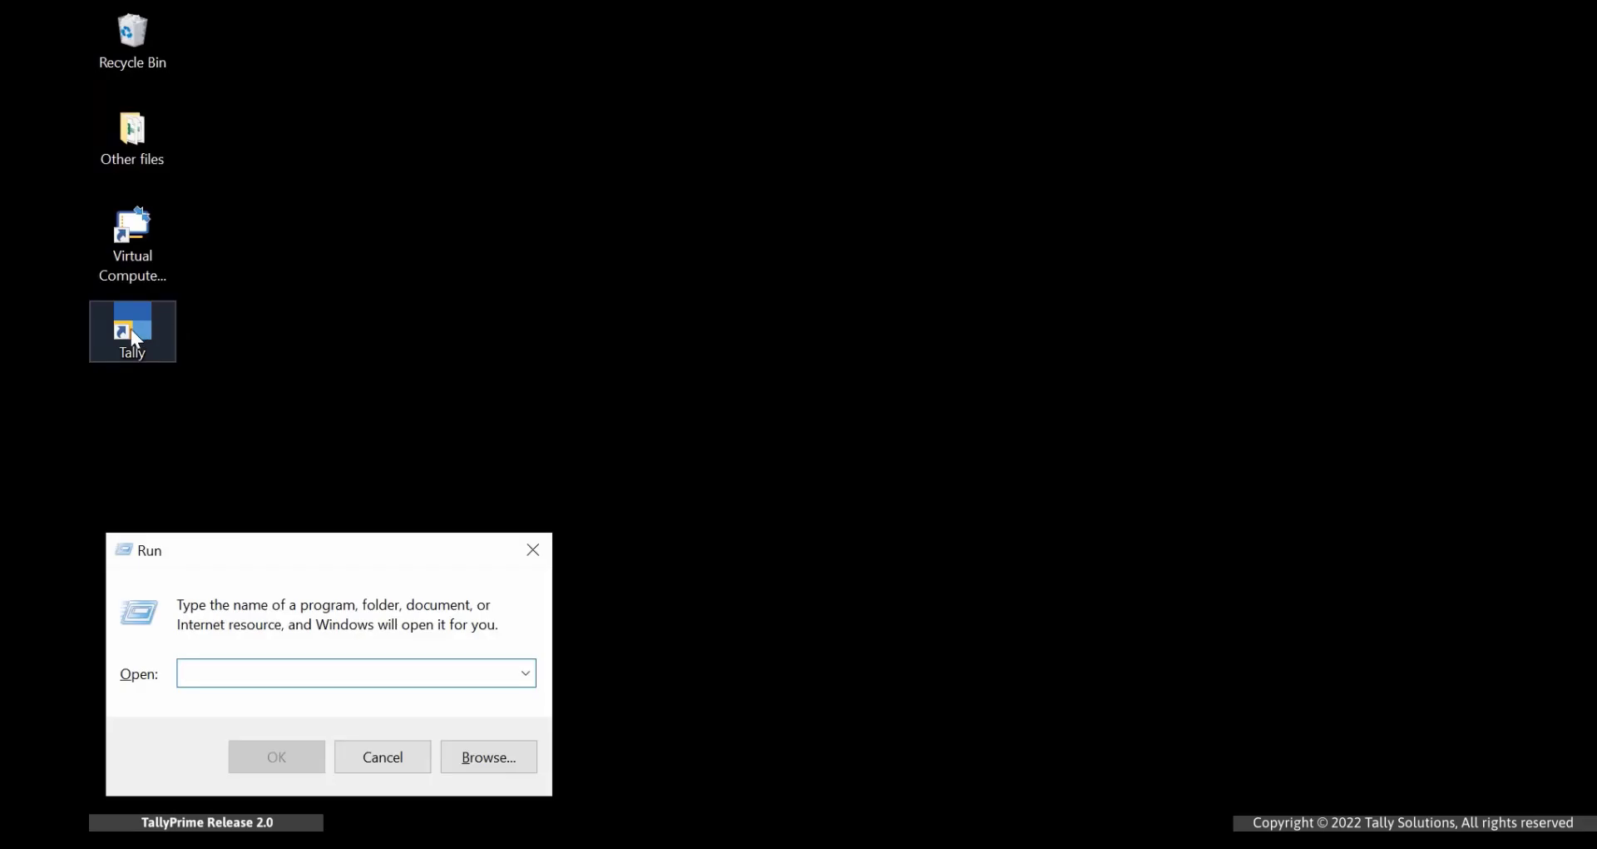
- Copy the Tally shortcut's target C:\Program Files\TallyPrime\tally.exe and run it
right_click(131, 331)
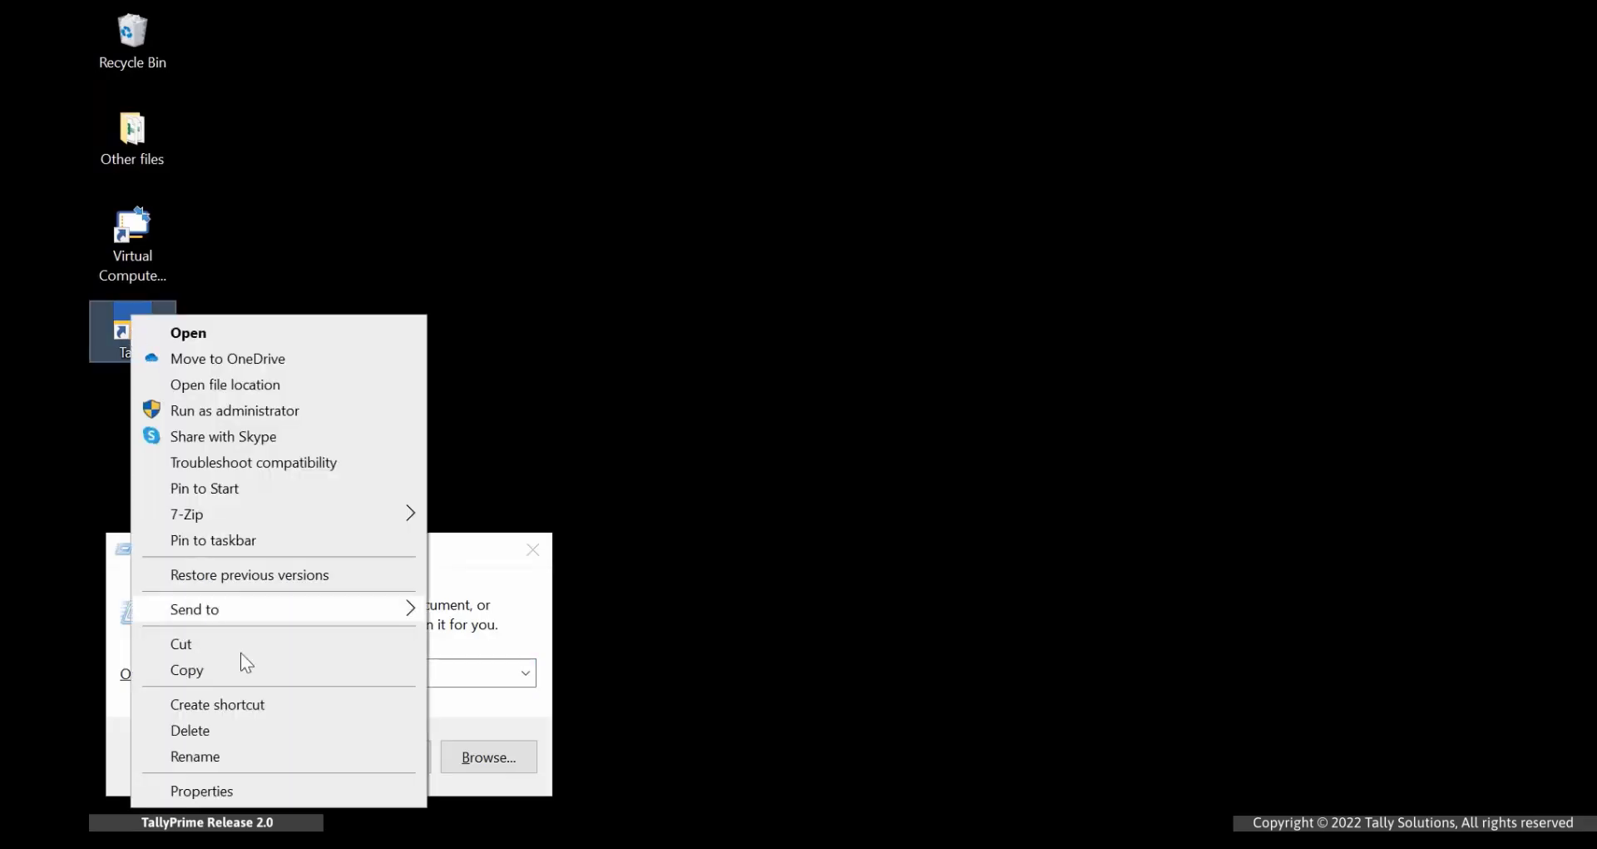
click(201, 791)
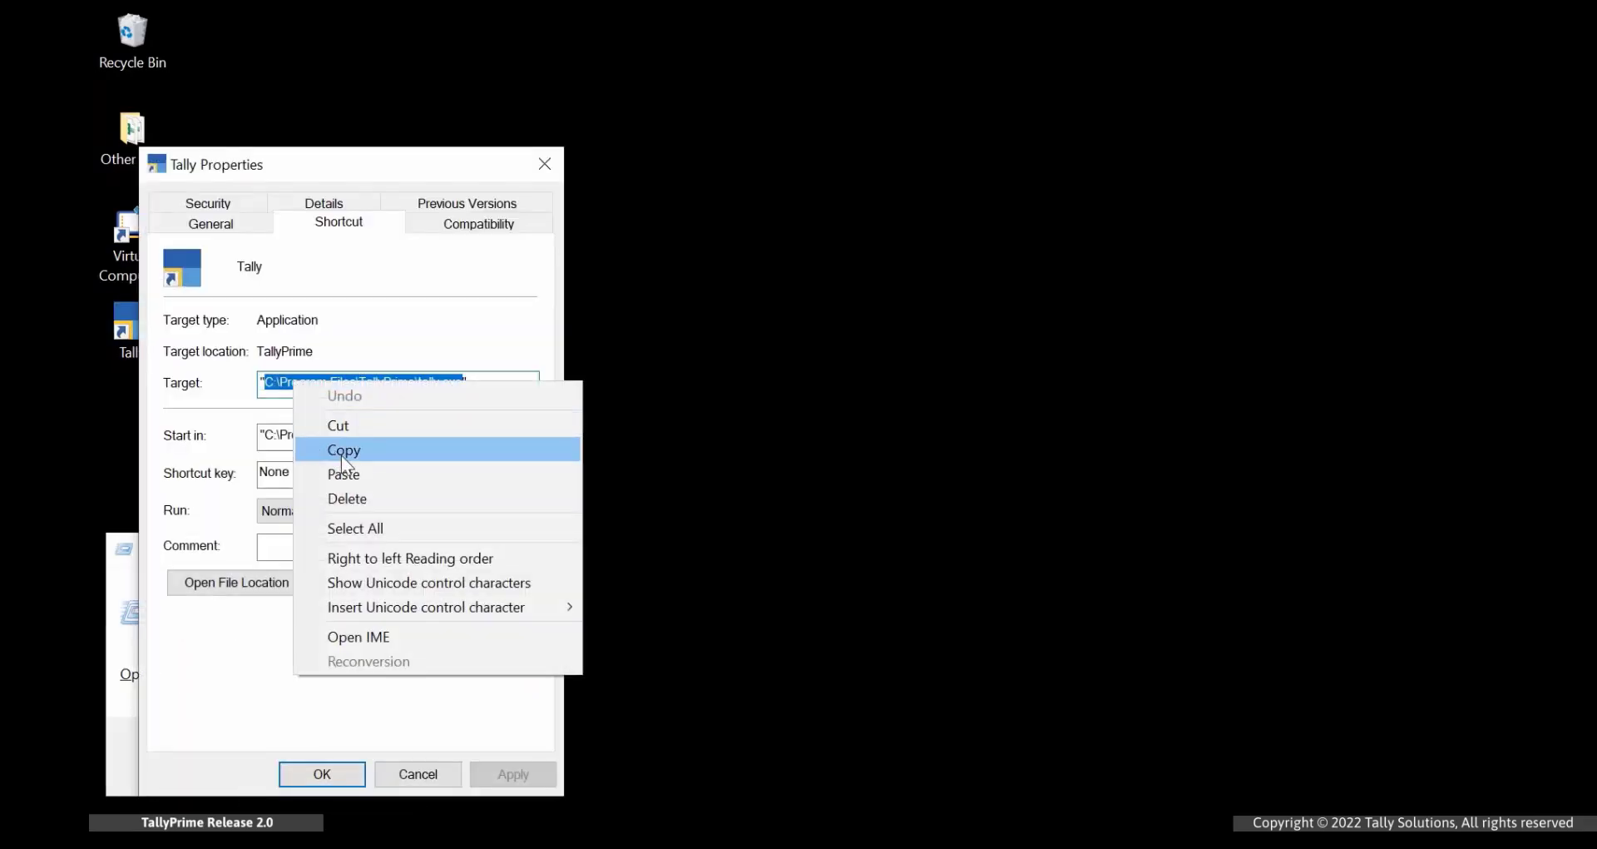
click(343, 450)
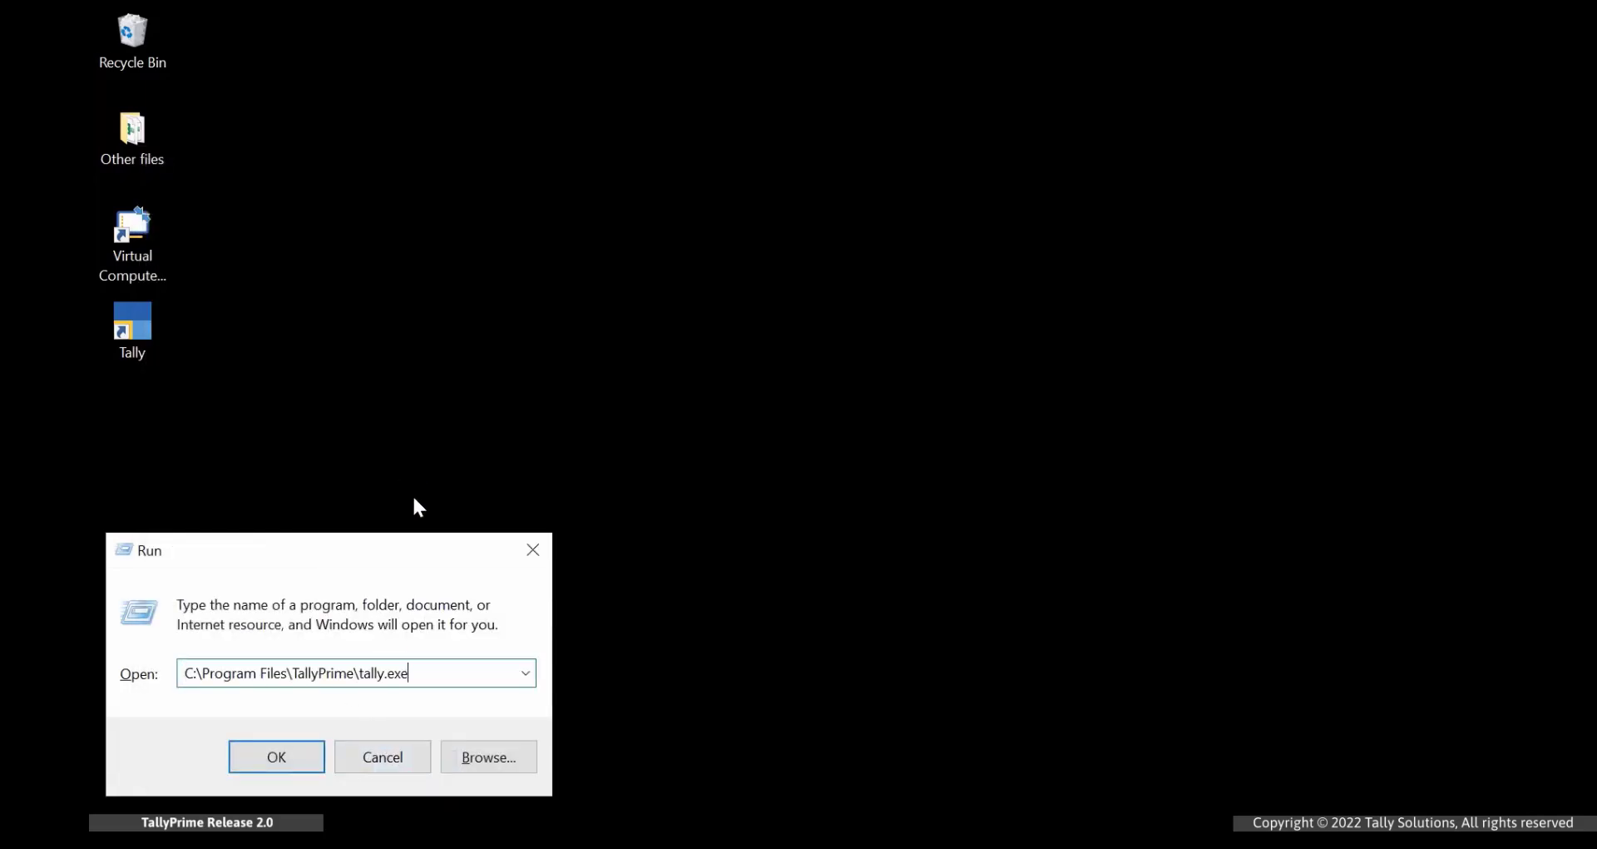
click(276, 756)
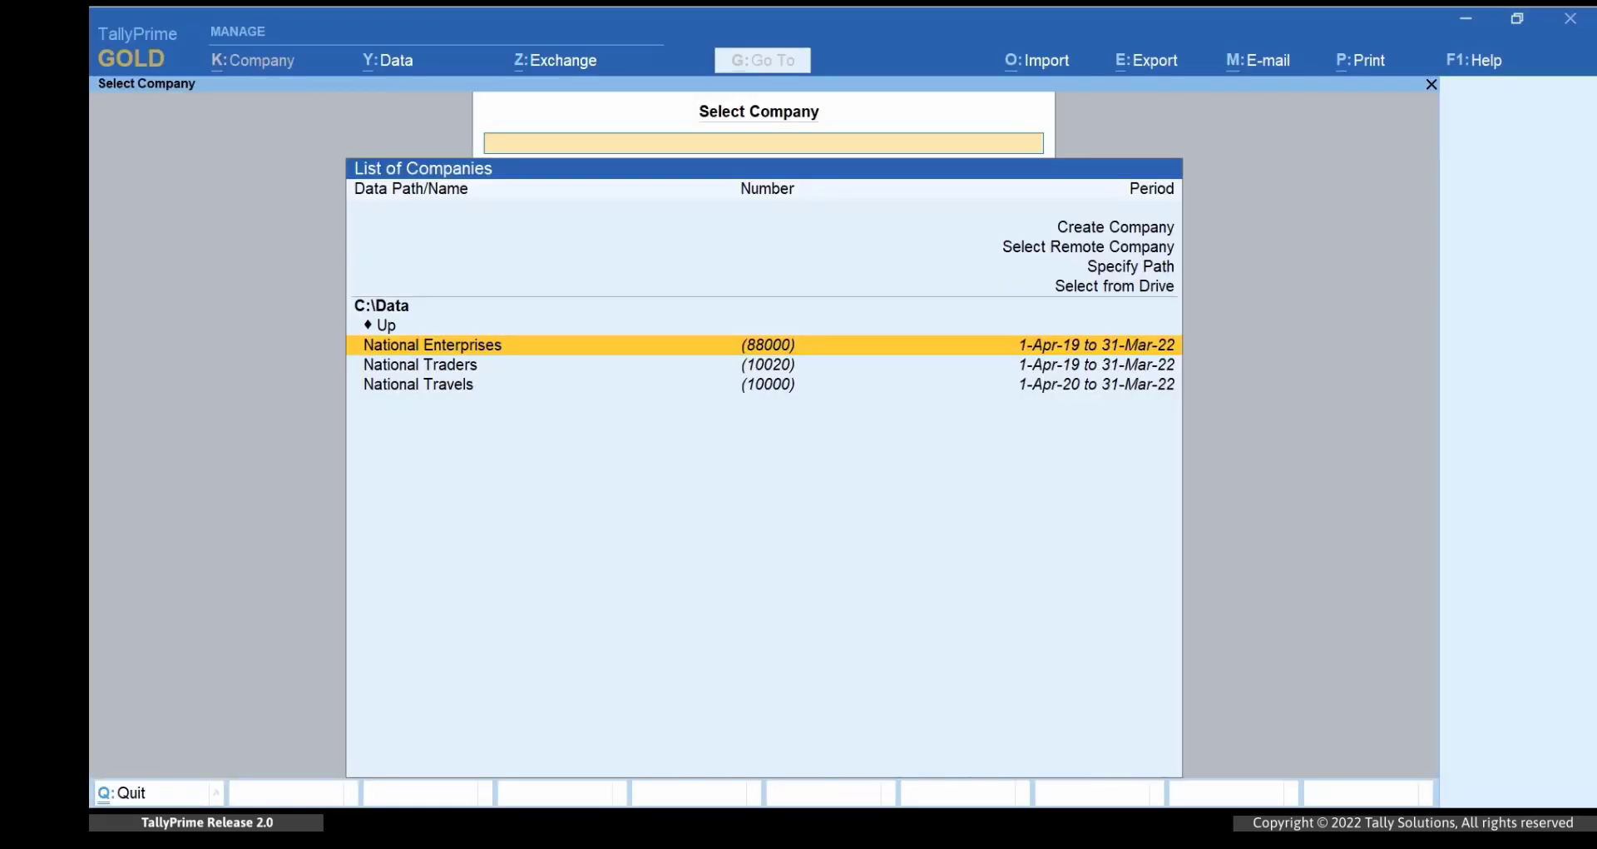